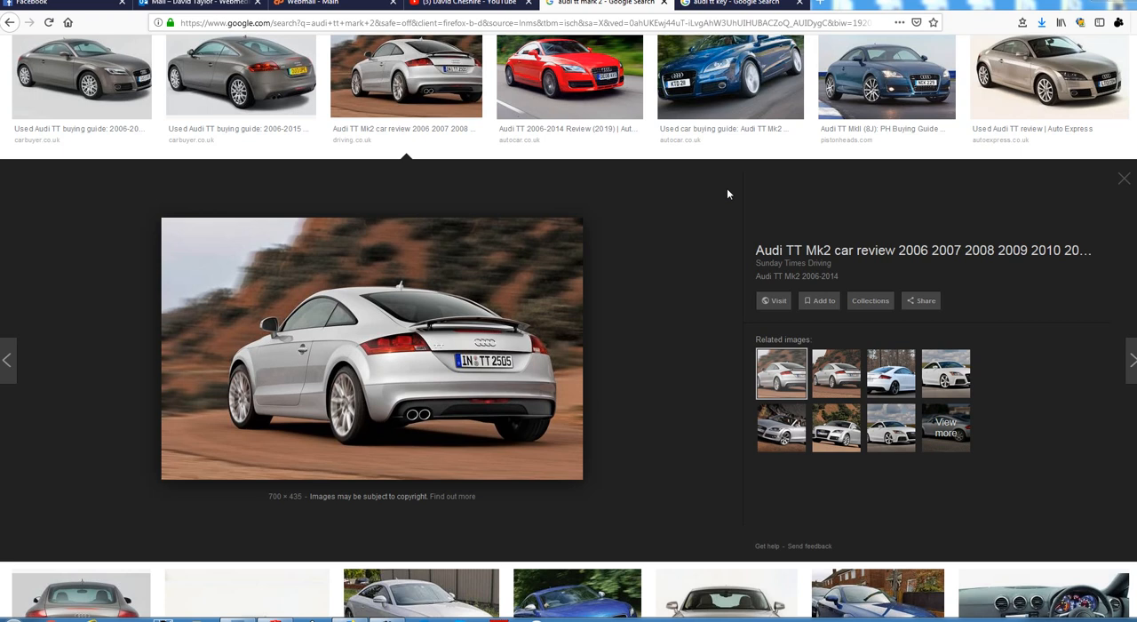
pyautogui.moveTo(756, 187)
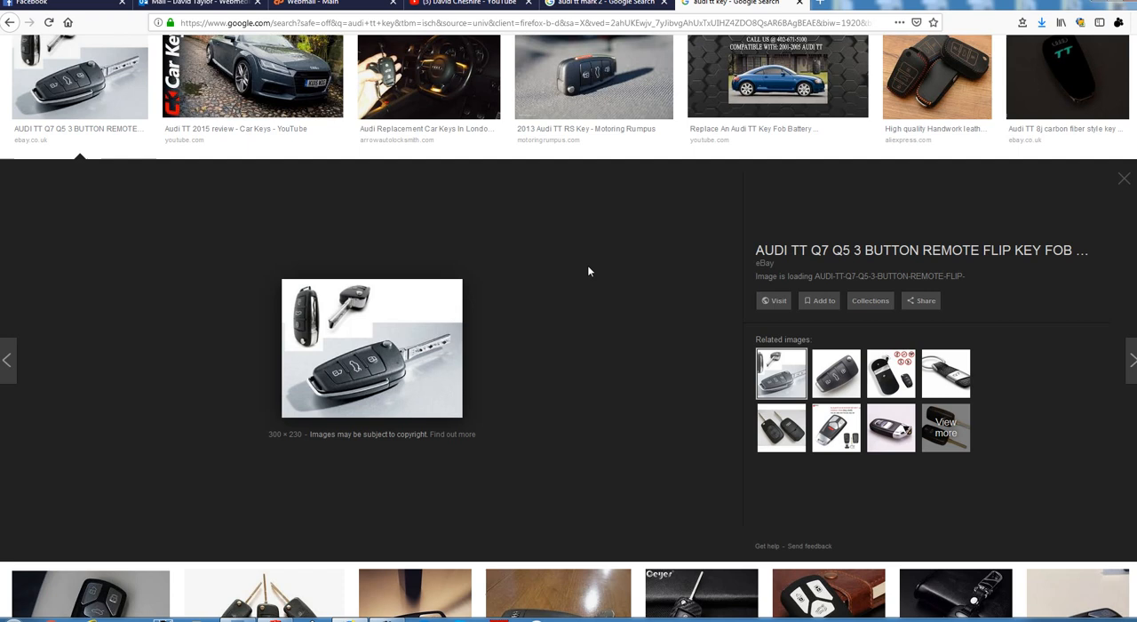
pyautogui.moveTo(627, 274)
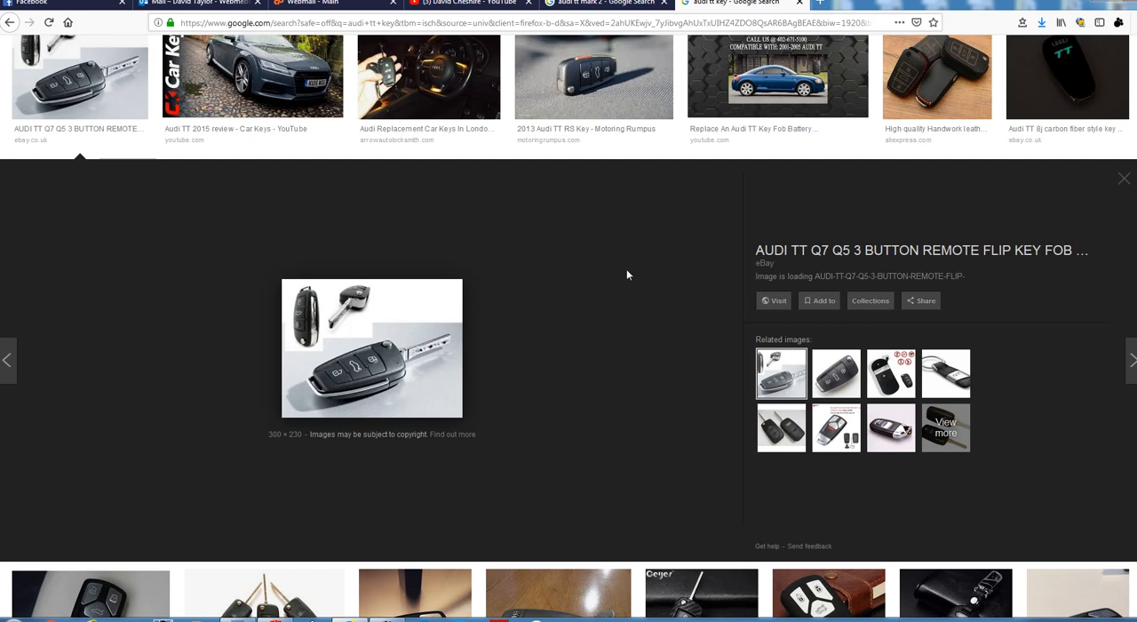